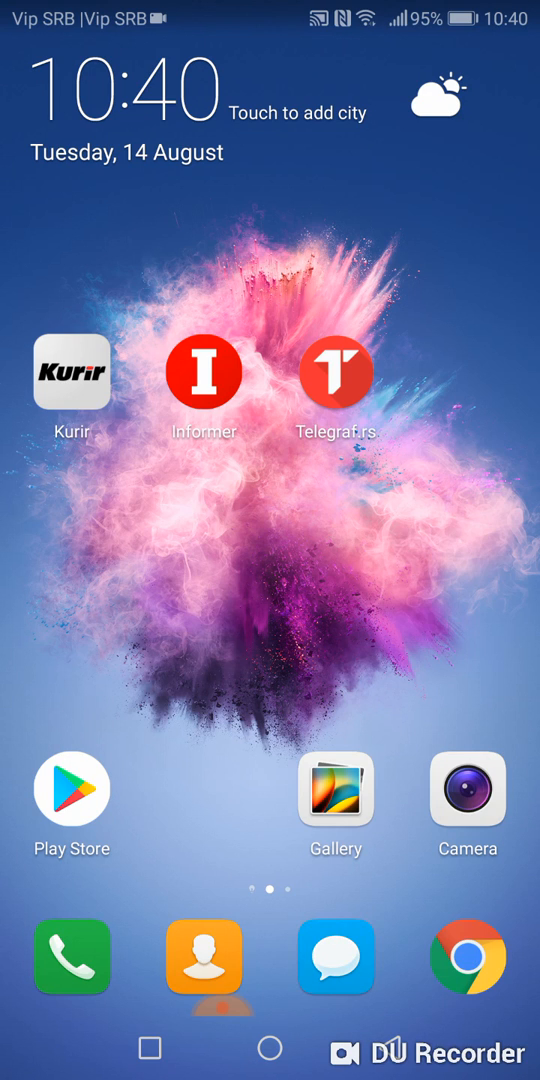
Reach the app page and launch the Settings app to its main category list.
scroll(left, 3)
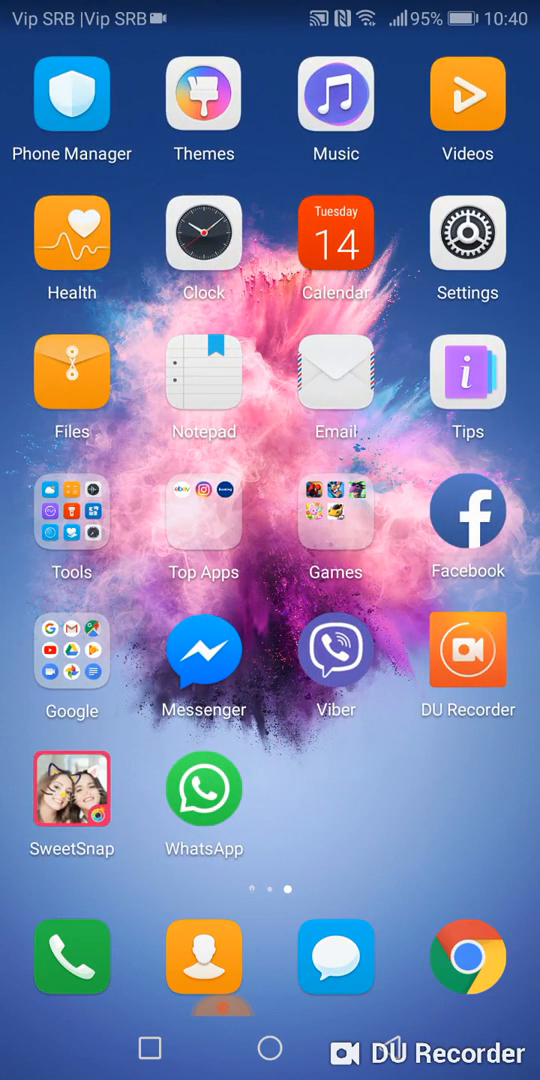
click(468, 232)
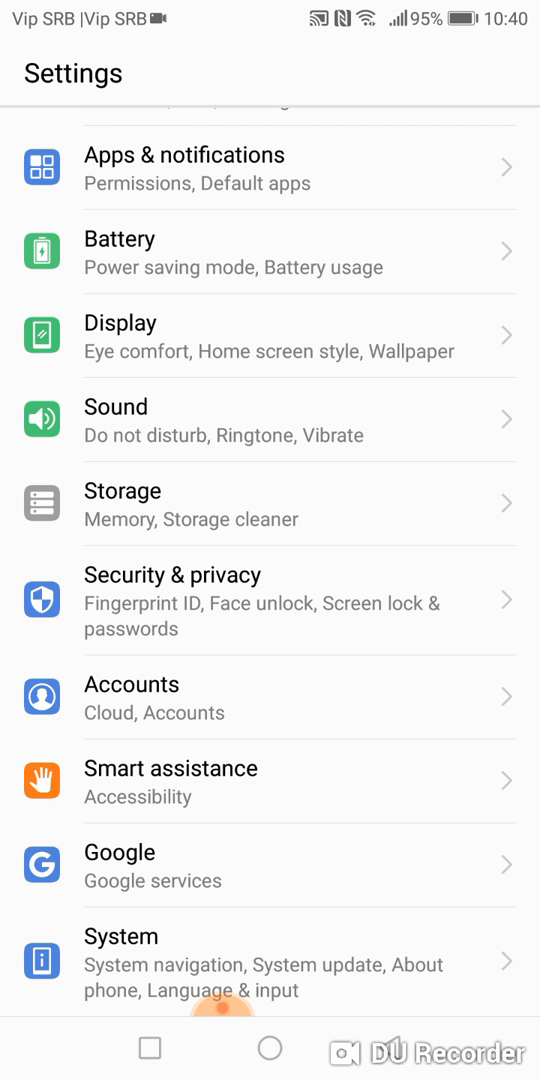
Go through Security & privacy into Fingerprint ID to reach Fingerprint management.
click(172, 600)
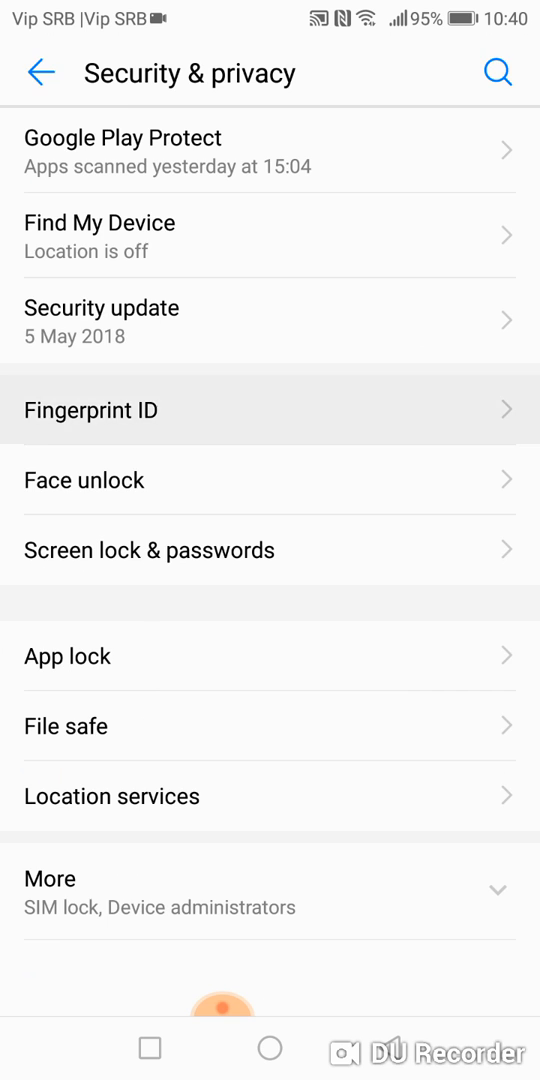
click(90, 410)
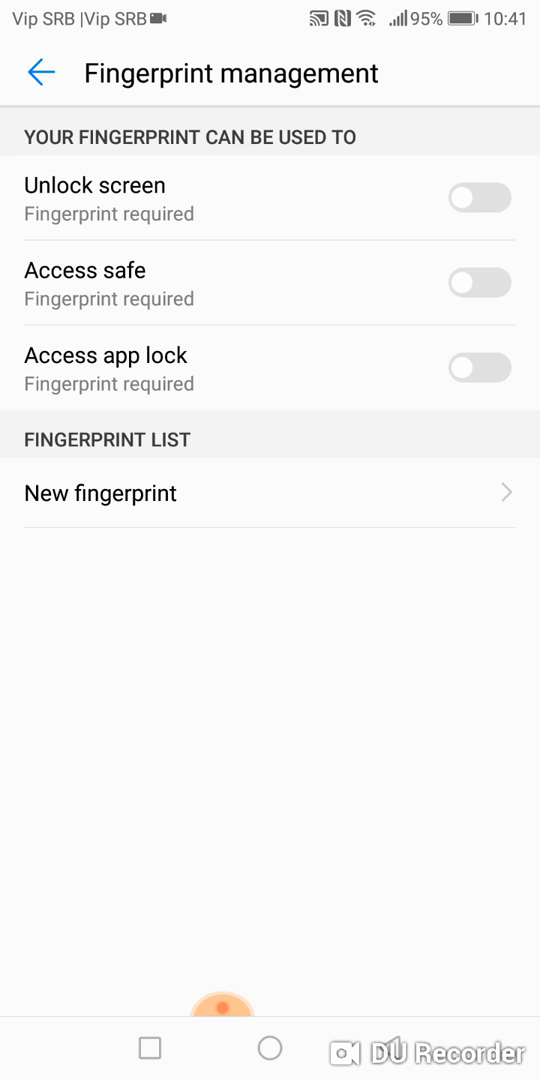
Begin a new fingerprint enrolment and continue to the centre-of-fingertip stage.
click(38, 72)
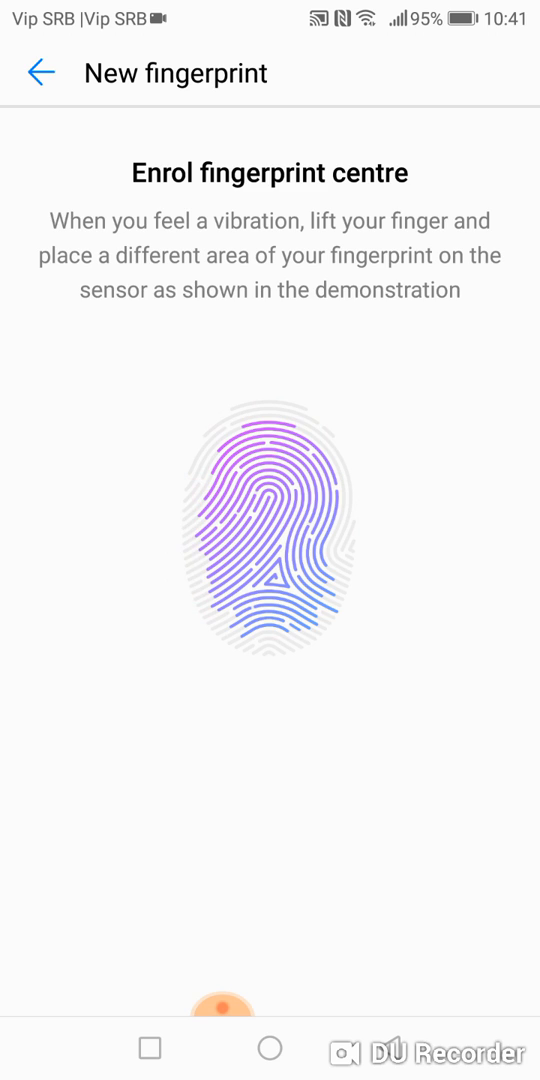
click(220, 1008)
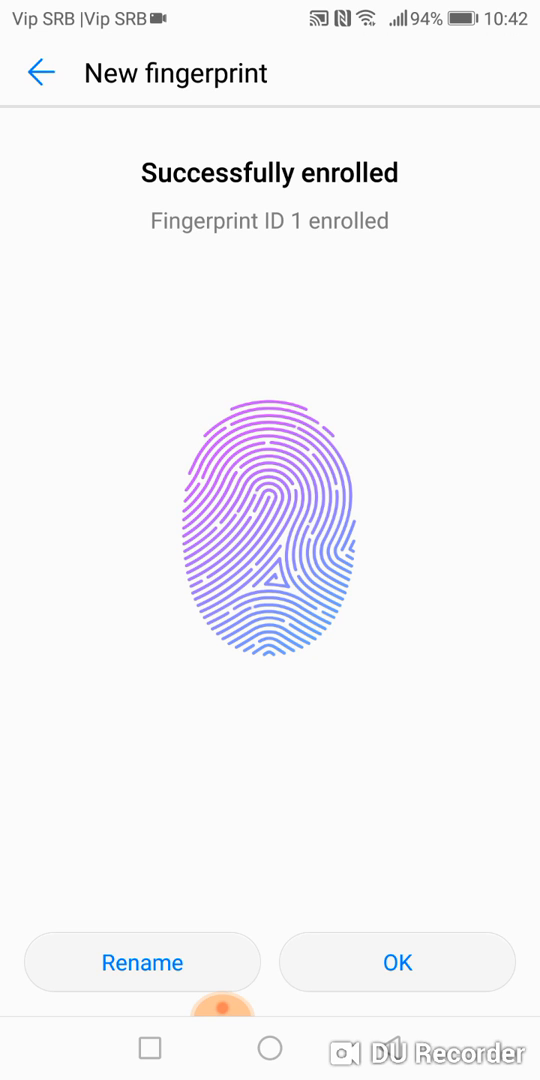
Confirm Fingerprint ID 1 with OK and begin enrolling a second fingerprint.
click(396, 962)
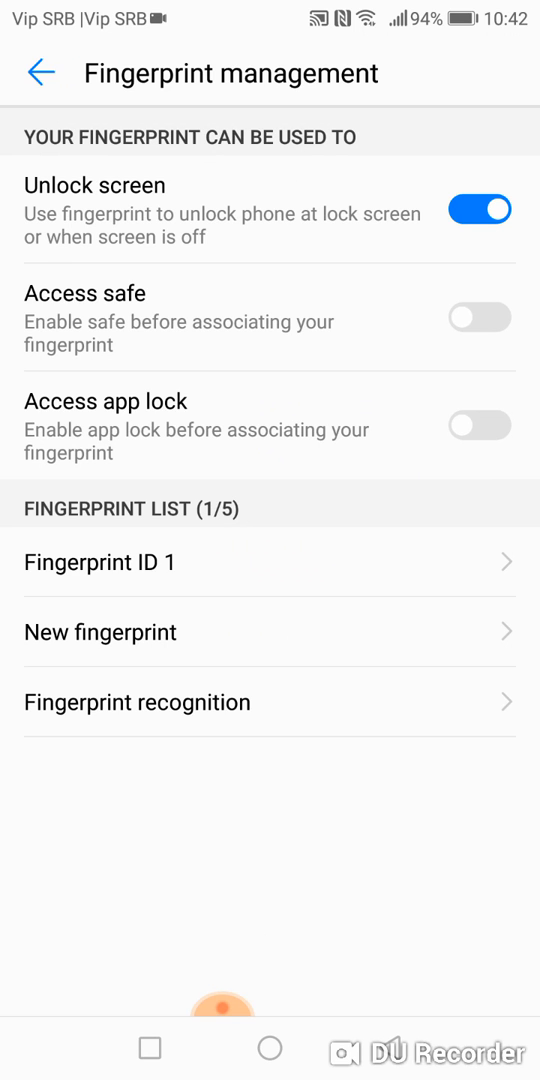
click(100, 632)
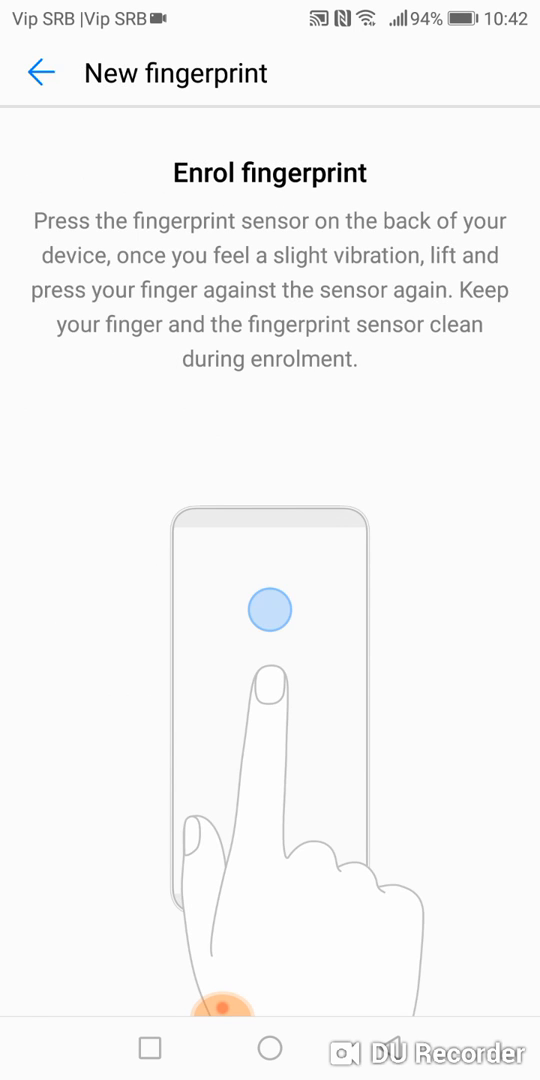